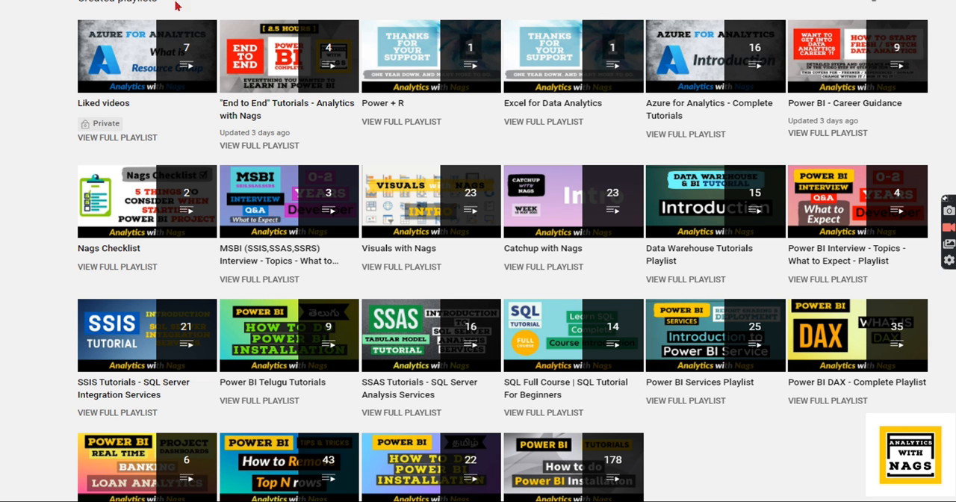
{"action": "mouse_move", "coordinate": [747, 242]}
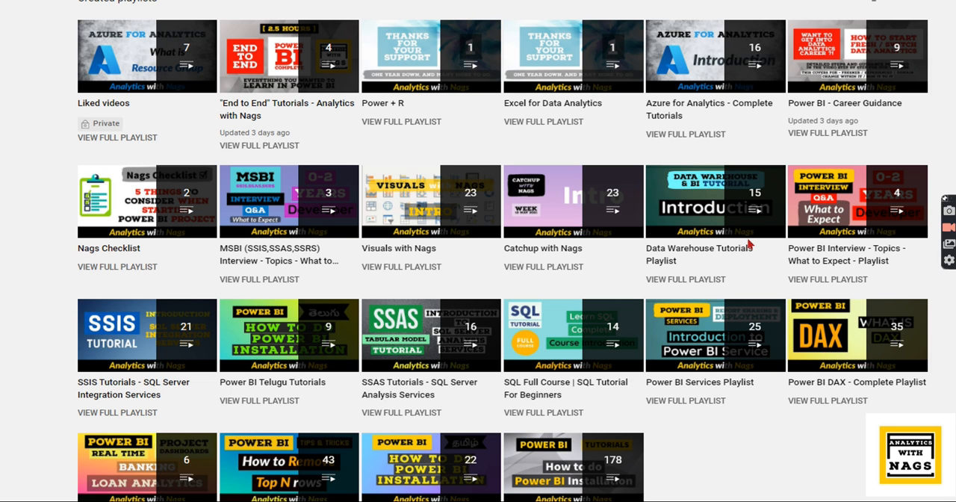
{"action": "mouse_move", "coordinate": [574, 195]}
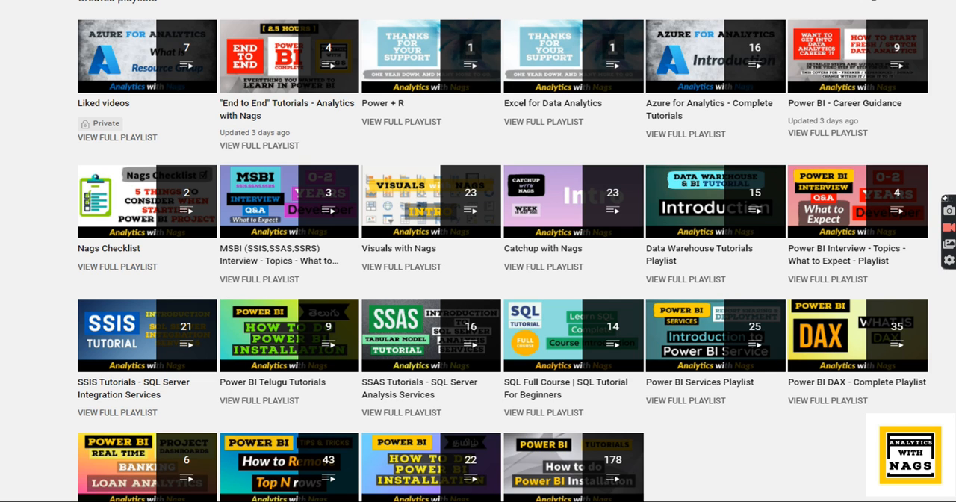
{"action": "mouse_move", "coordinate": [780, 384]}
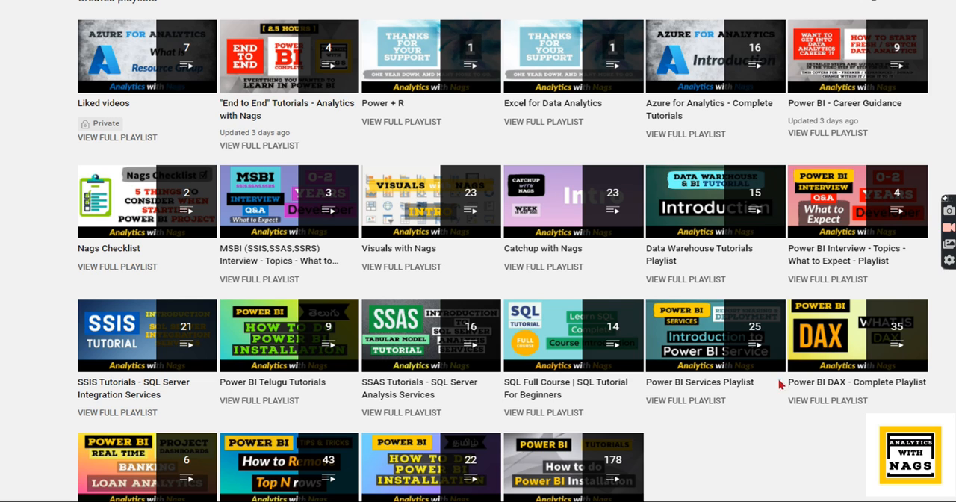
{"action": "mouse_move", "coordinate": [764, 437]}
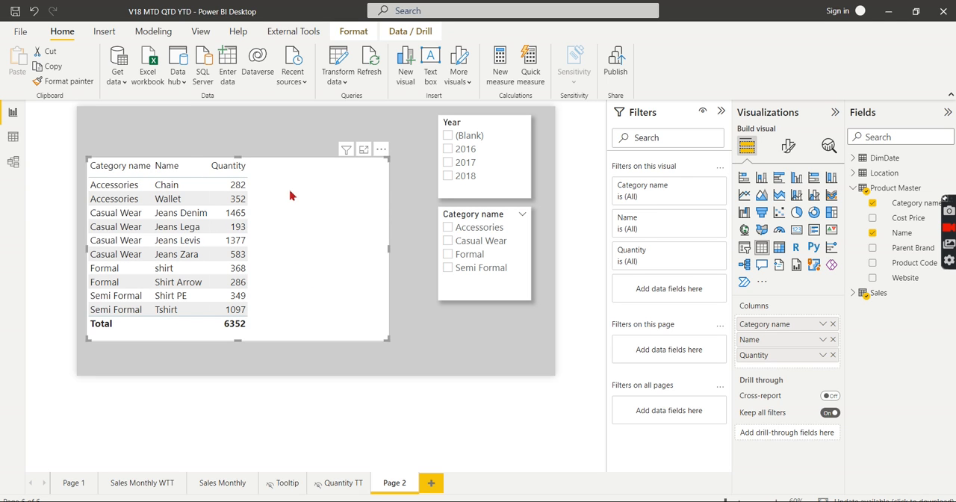
{"action": "mouse_move", "coordinate": [278, 191]}
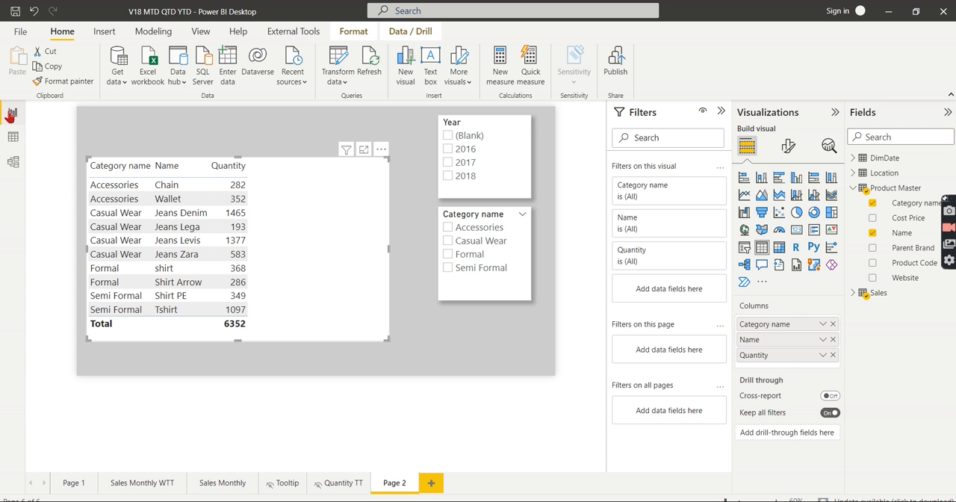
{"action": "mouse_move", "coordinate": [902, 278]}
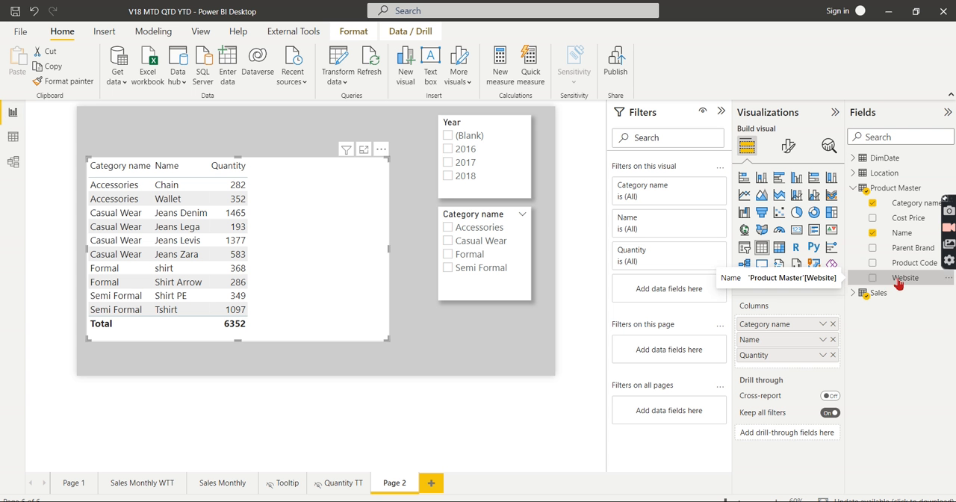
Add the Website field to the table visual as a new column and select it
{"action": "left_click", "coordinate": [906, 278]}
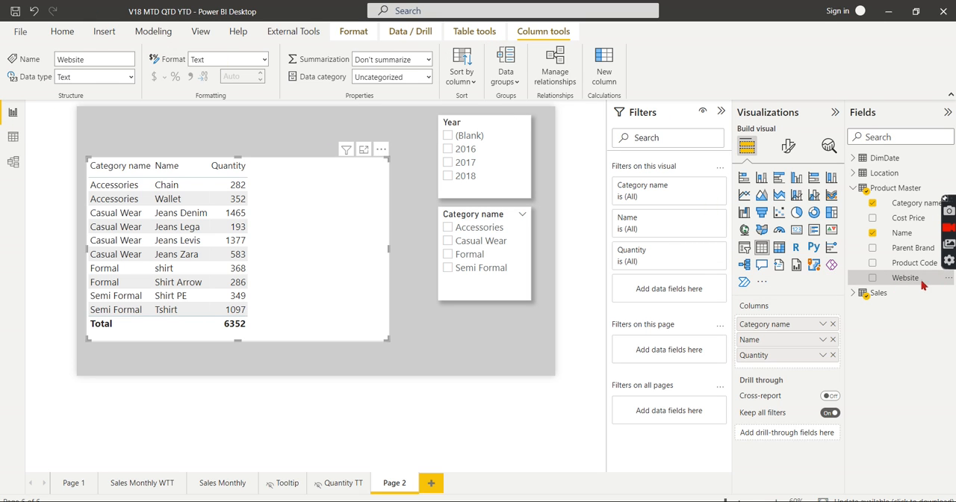
{"action": "mouse_move", "coordinate": [904, 278]}
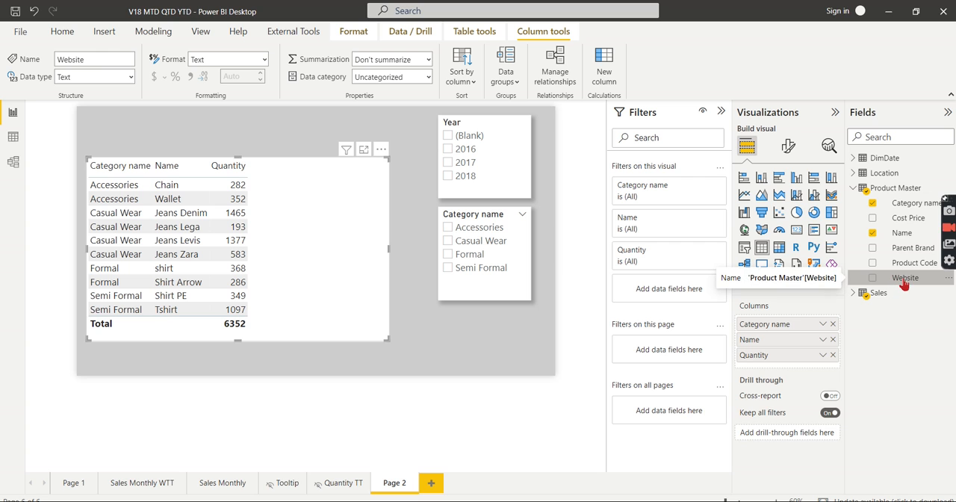
{"action": "left_click_drag", "start_coordinate": [905, 278], "coordinate": [780, 362]}
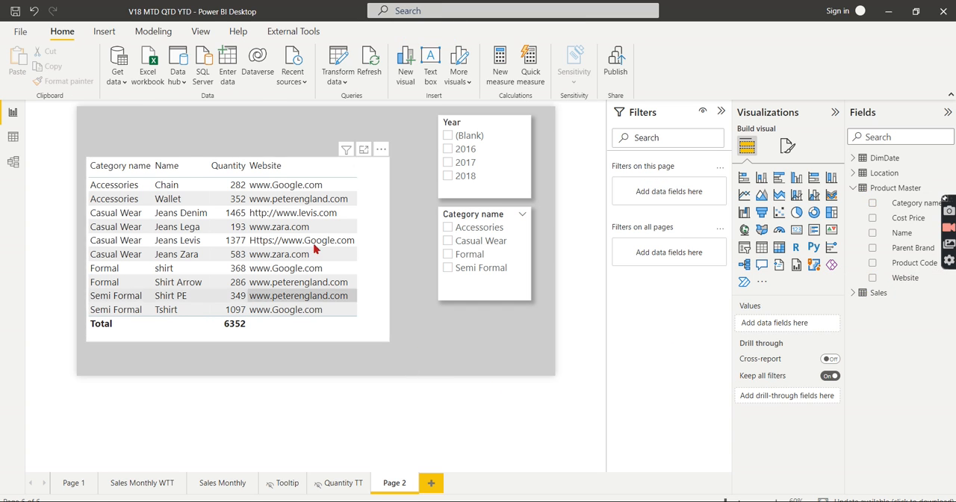
{"action": "left_click", "coordinate": [905, 278]}
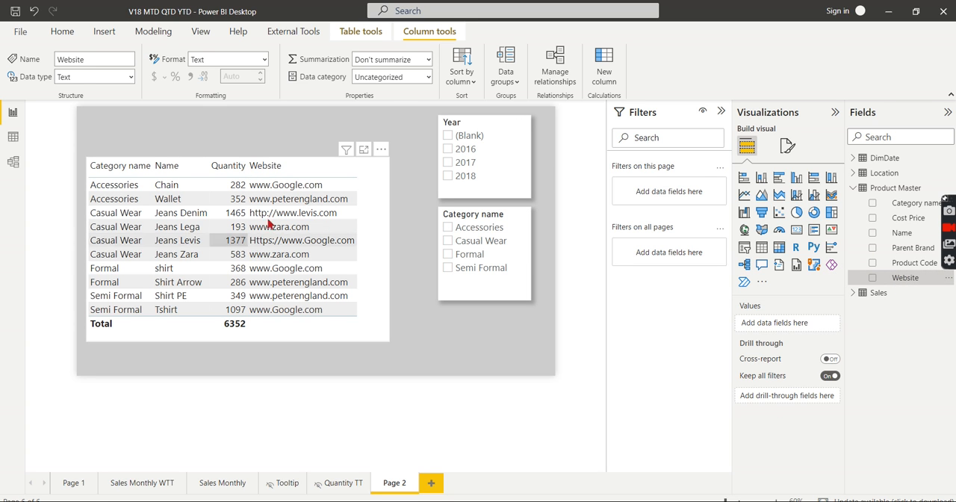
{"action": "mouse_move", "coordinate": [315, 321]}
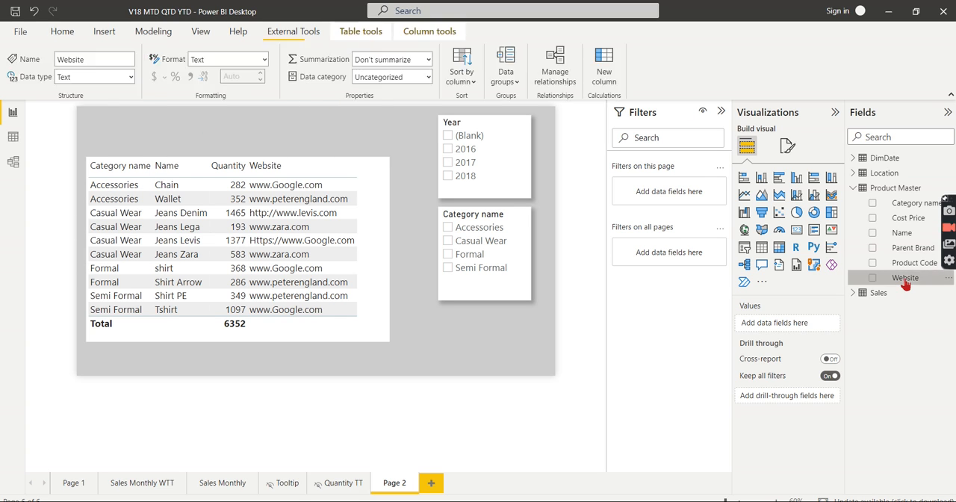
Categorise the Website column as Web URL and follow the Google link in the table
{"action": "left_click", "coordinate": [431, 30]}
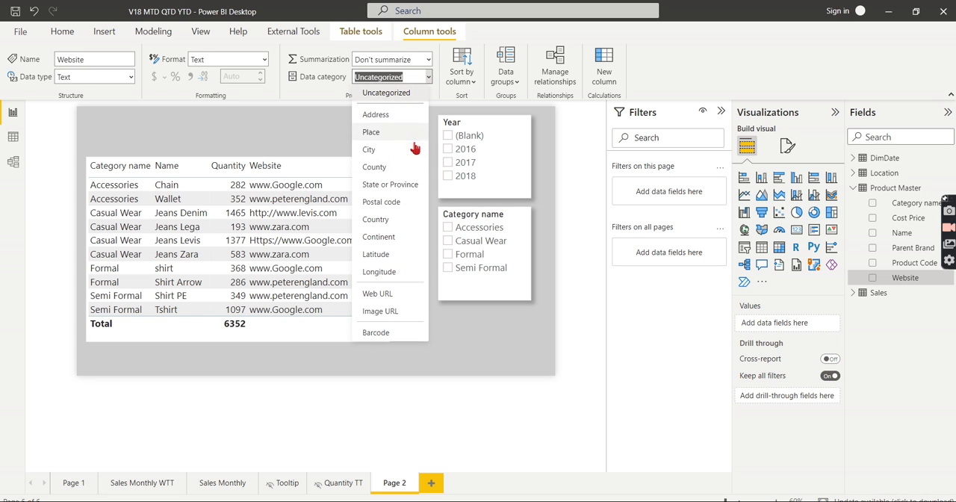
{"action": "mouse_move", "coordinate": [387, 113]}
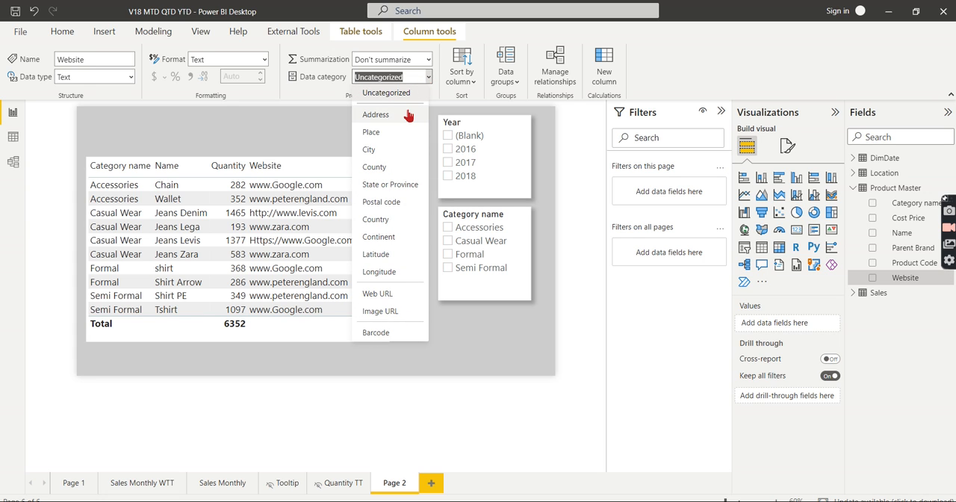
{"action": "mouse_move", "coordinate": [409, 283]}
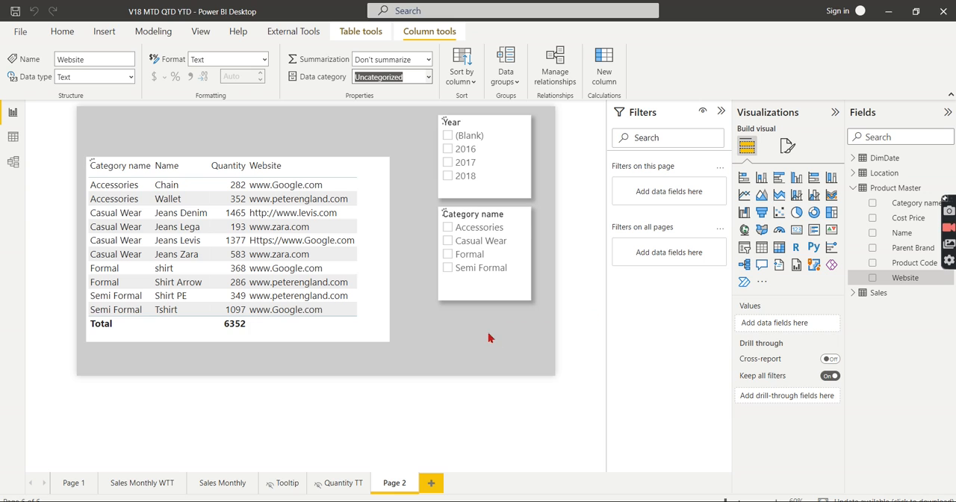
{"action": "left_click", "coordinate": [392, 78]}
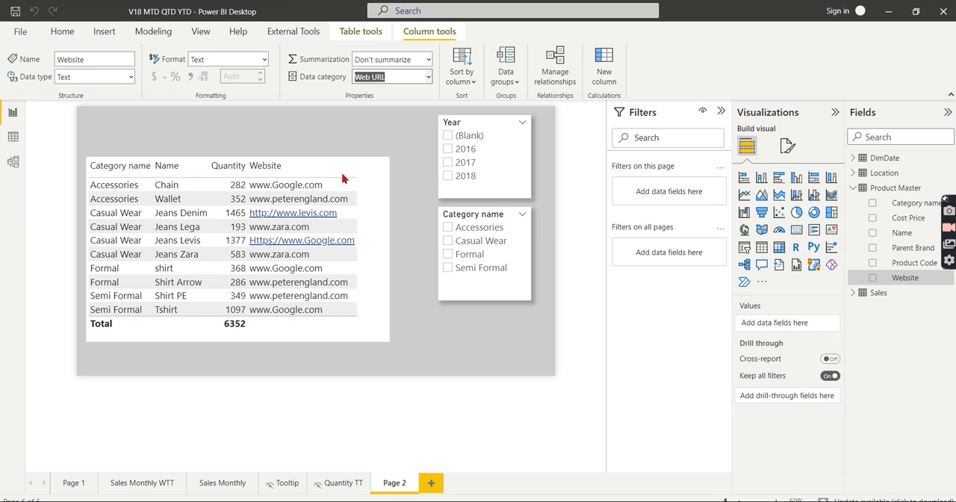
{"action": "mouse_move", "coordinate": [388, 239]}
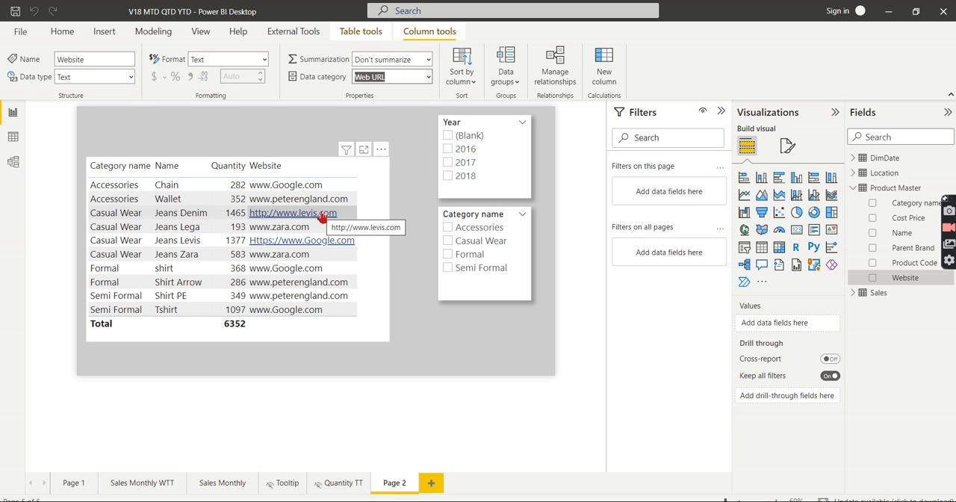
{"action": "mouse_move", "coordinate": [317, 227]}
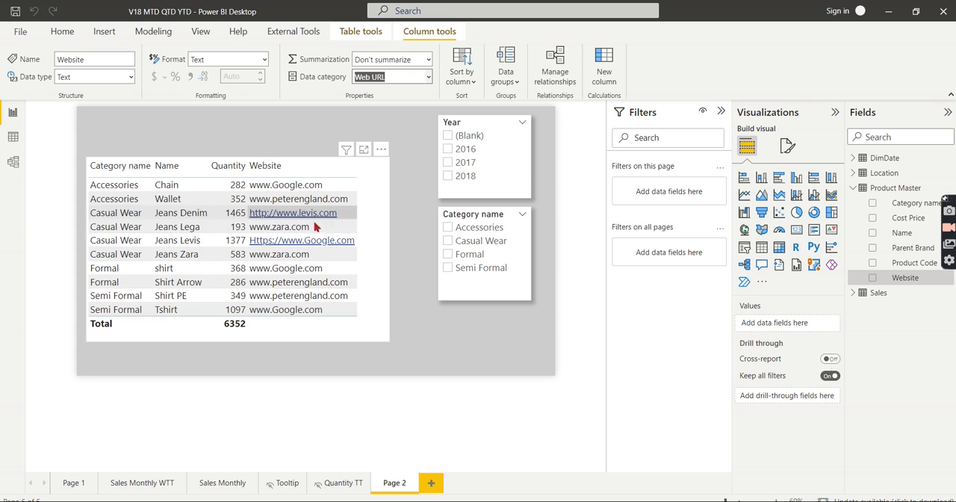
{"action": "mouse_move", "coordinate": [377, 269]}
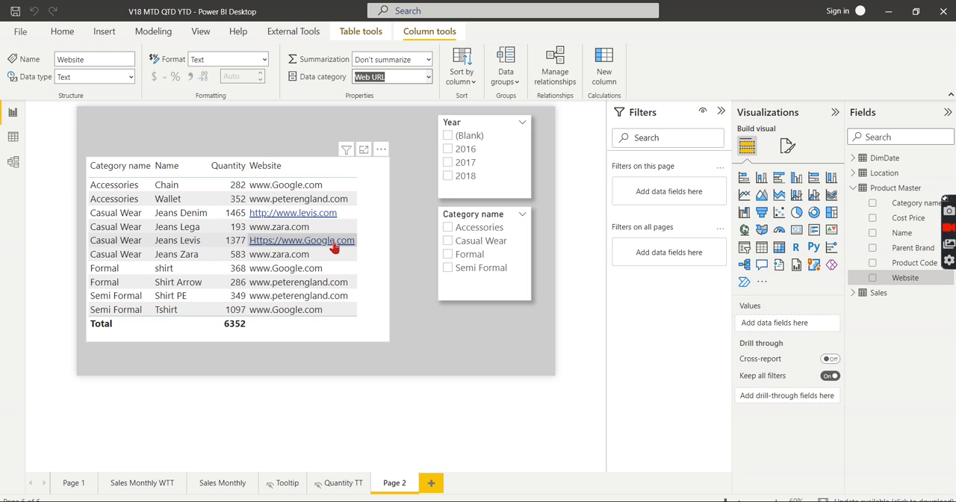
{"action": "left_click", "coordinate": [299, 239]}
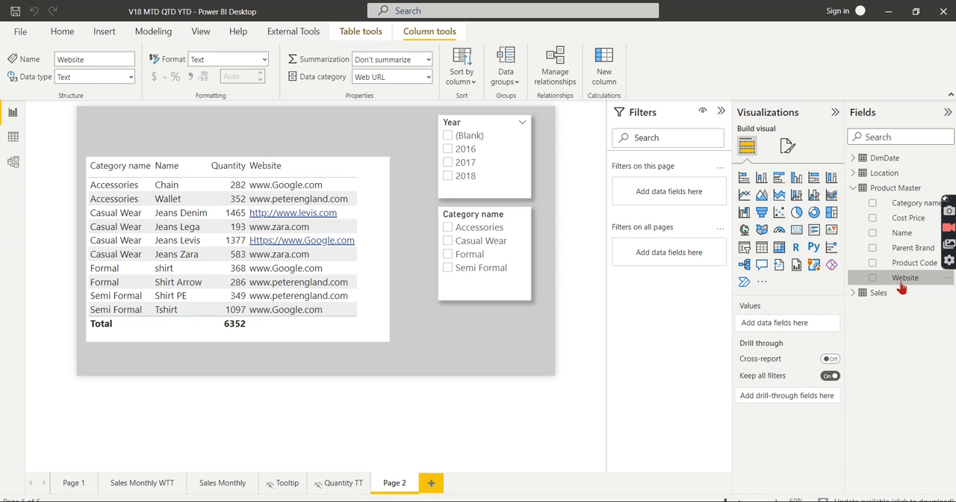
{"action": "mouse_move", "coordinate": [906, 278]}
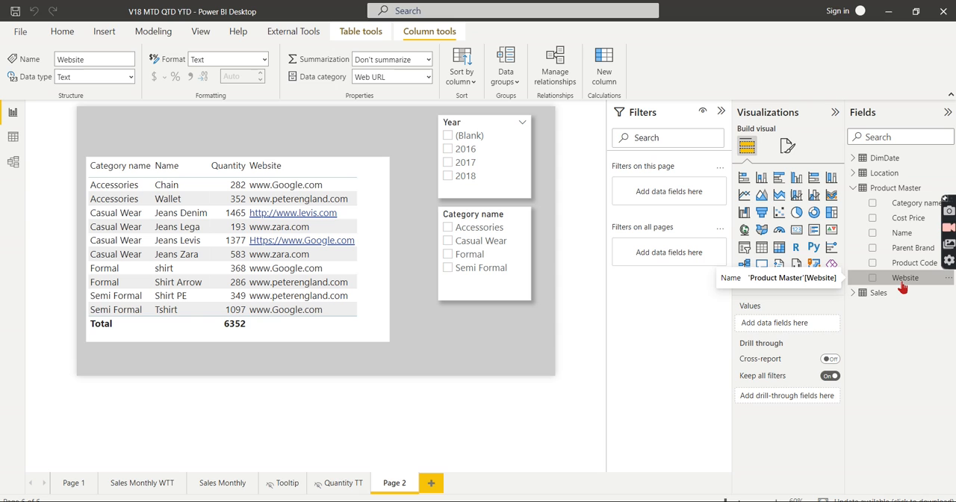
{"action": "mouse_move", "coordinate": [225, 233]}
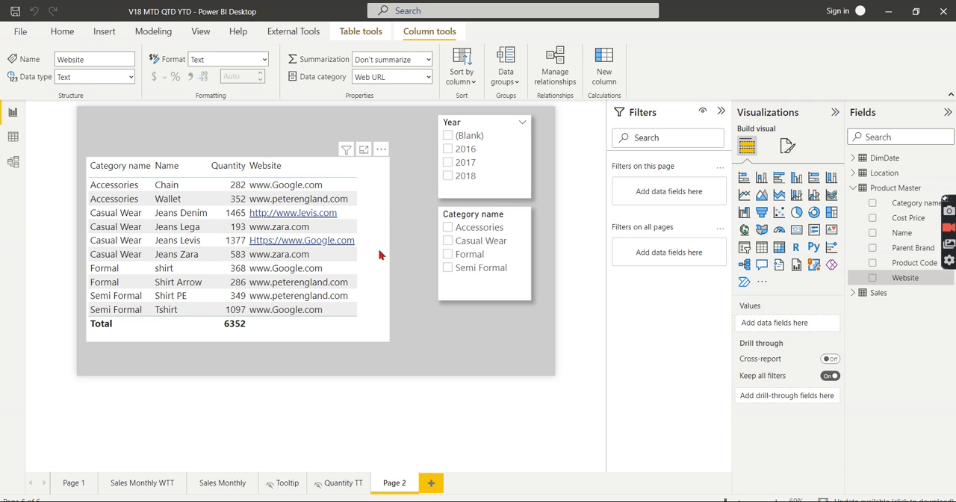
{"action": "mouse_move", "coordinate": [382, 221]}
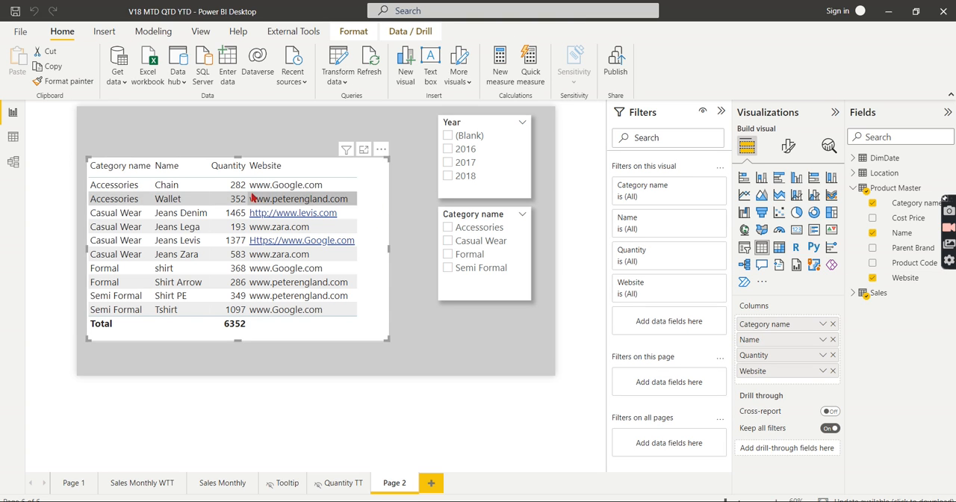
{"action": "mouse_move", "coordinate": [263, 200]}
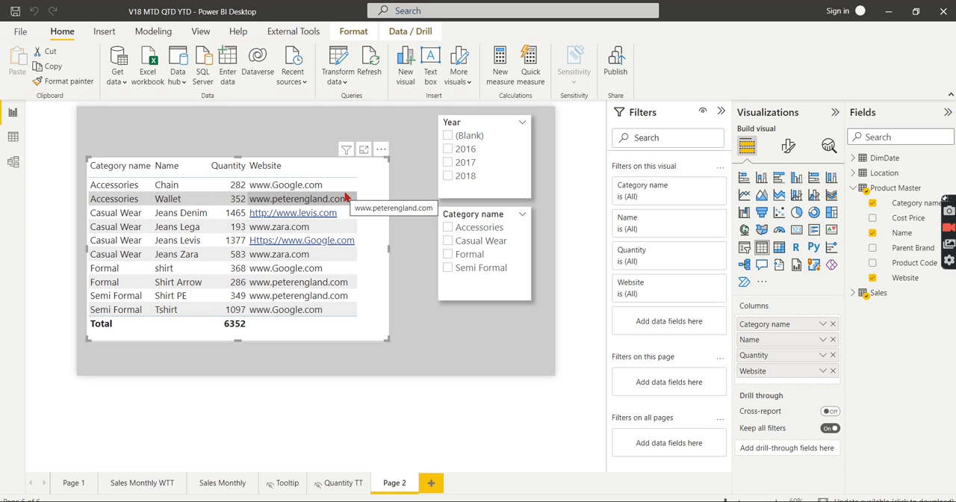
{"action": "mouse_move", "coordinate": [343, 197]}
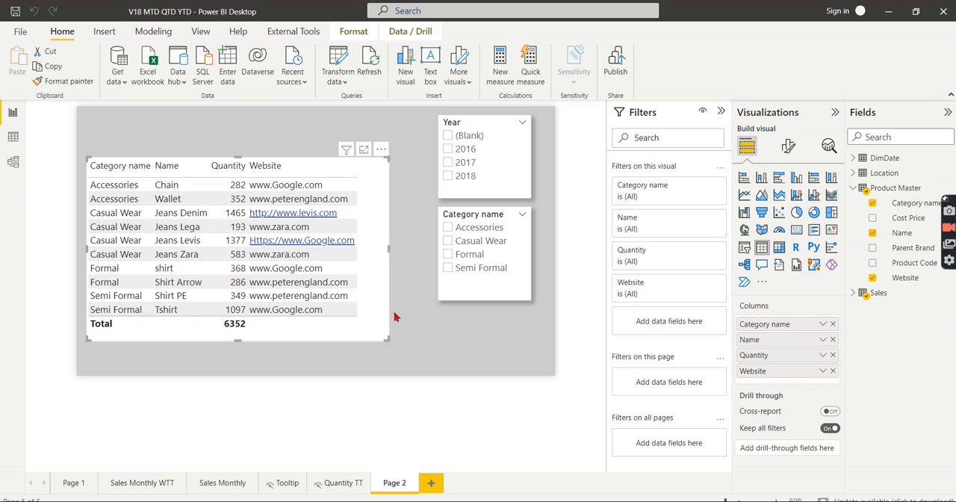
{"action": "mouse_move", "coordinate": [350, 332]}
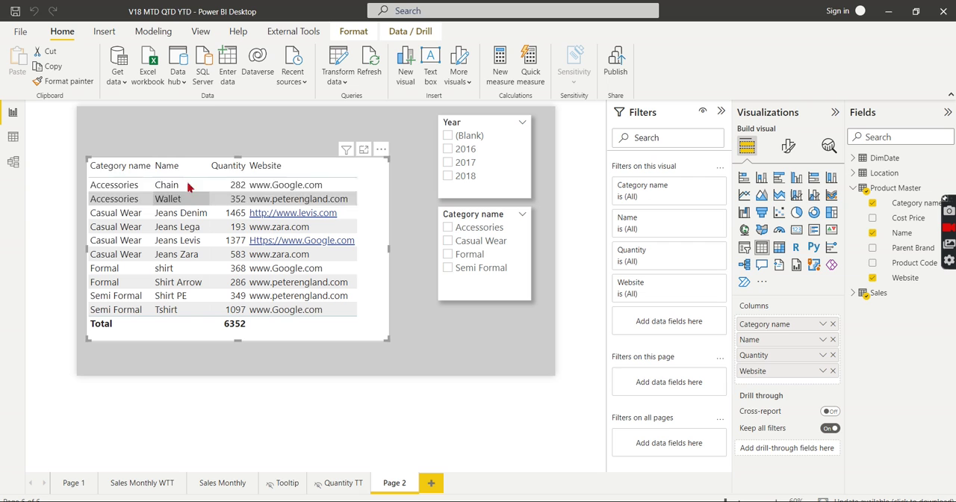
{"action": "mouse_move", "coordinate": [344, 212]}
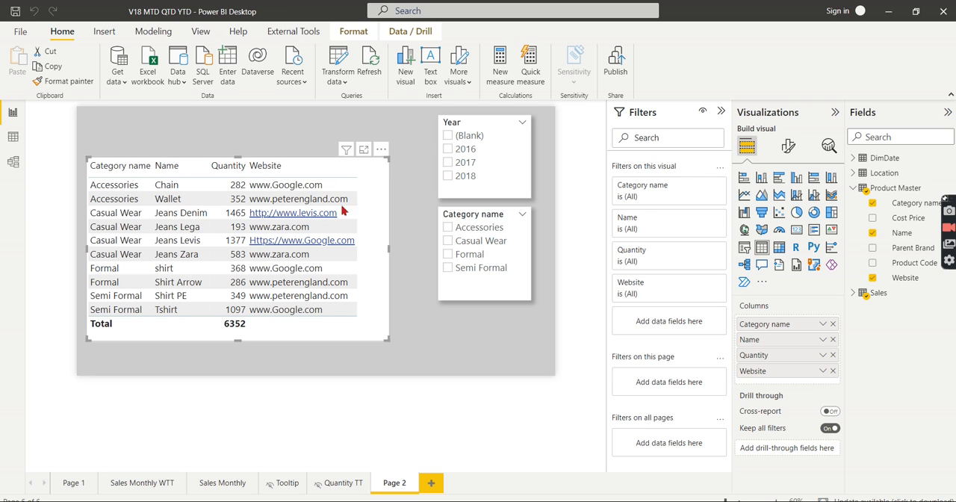
{"action": "mouse_move", "coordinate": [334, 337]}
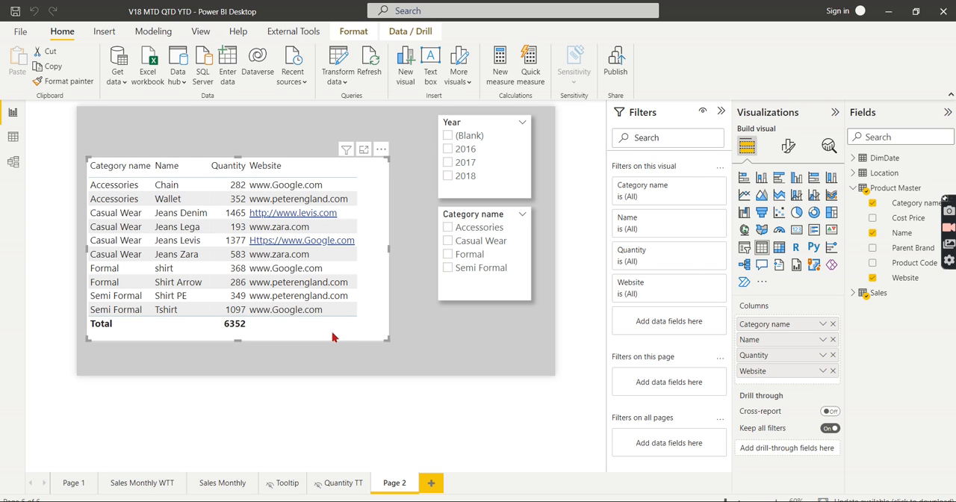
{"action": "mouse_move", "coordinate": [430, 317]}
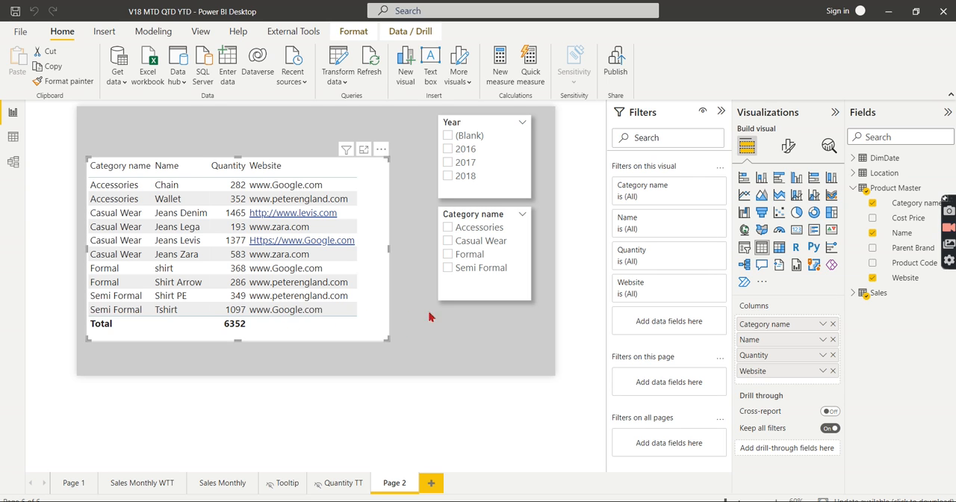
{"action": "mouse_move", "coordinate": [310, 317]}
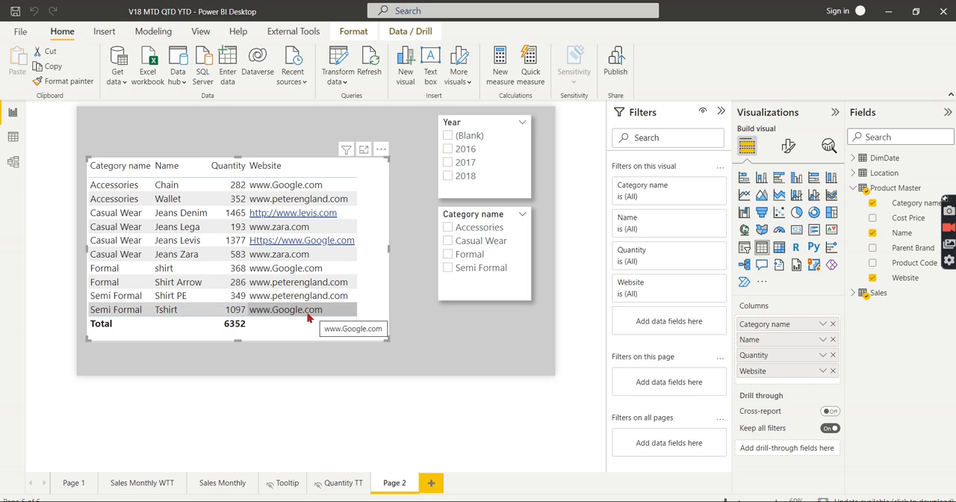
{"action": "mouse_move", "coordinate": [490, 329]}
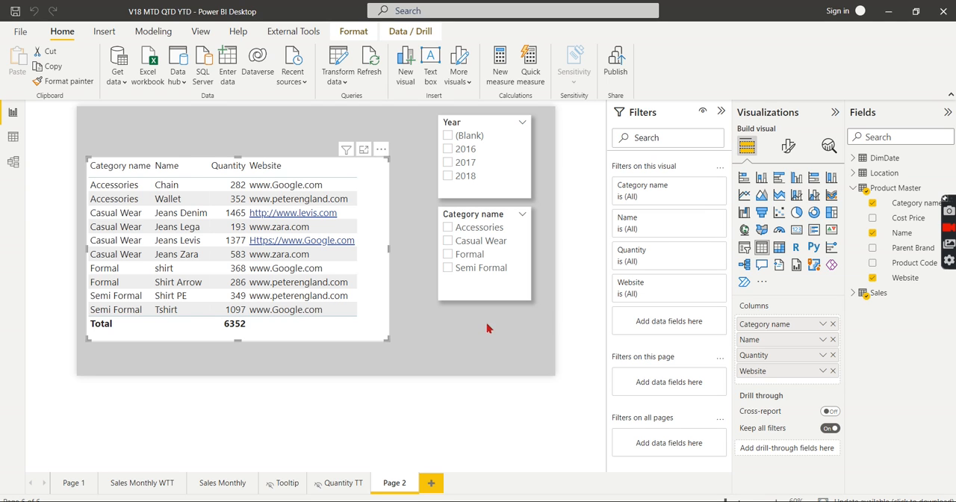
{"action": "mouse_move", "coordinate": [104, 191]}
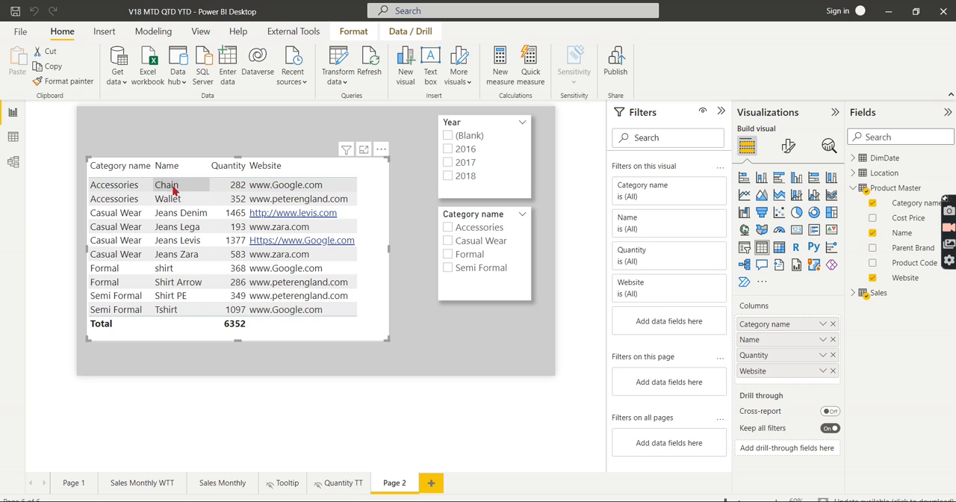
{"action": "mouse_move", "coordinate": [167, 187]}
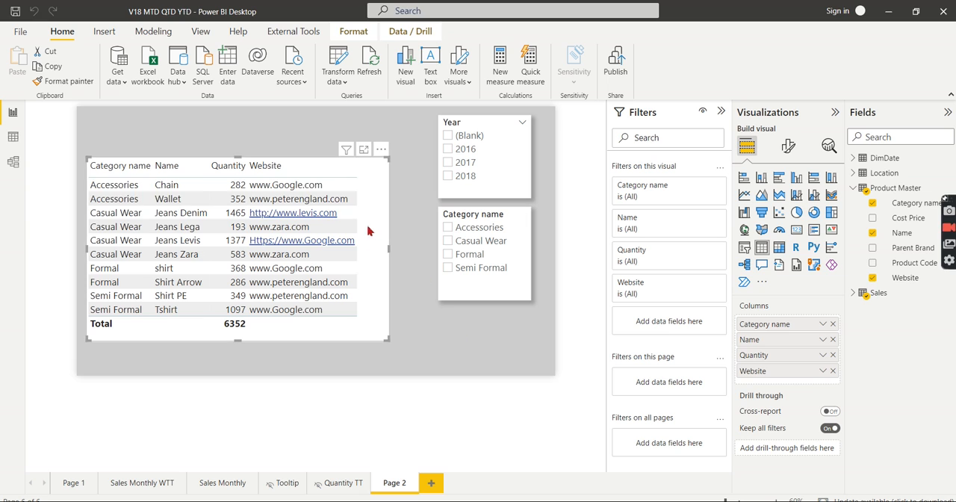
{"action": "mouse_move", "coordinate": [675, 254]}
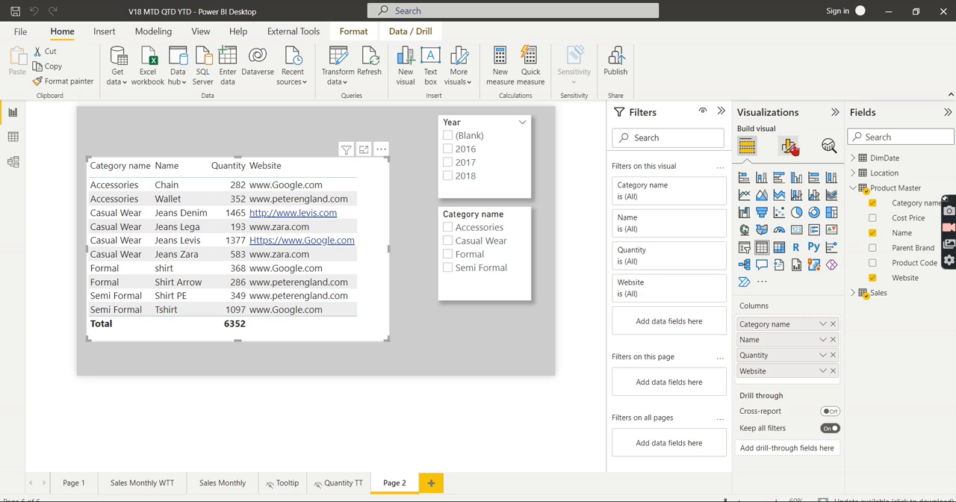
In Cell elements, turn on Web URL for Name using the Website field as the link source
{"action": "left_click", "coordinate": [789, 147]}
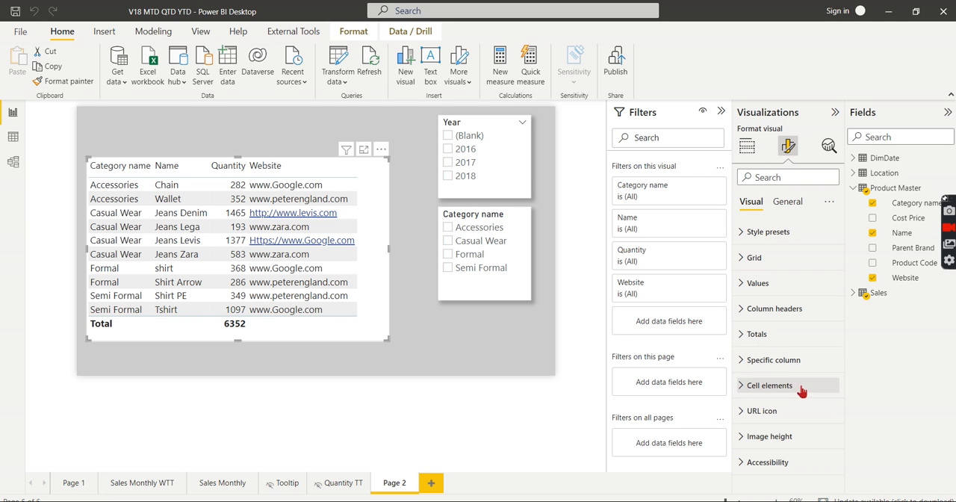
{"action": "mouse_move", "coordinate": [765, 390]}
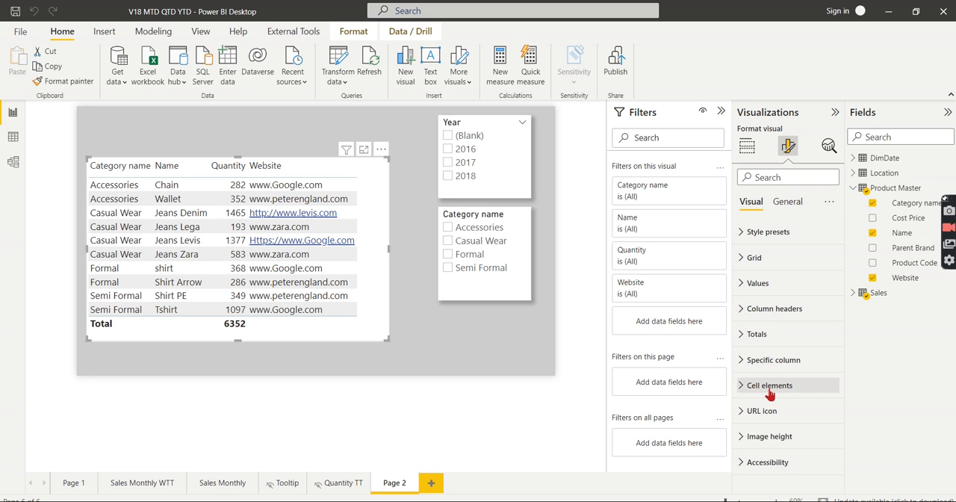
{"action": "left_click", "coordinate": [768, 386]}
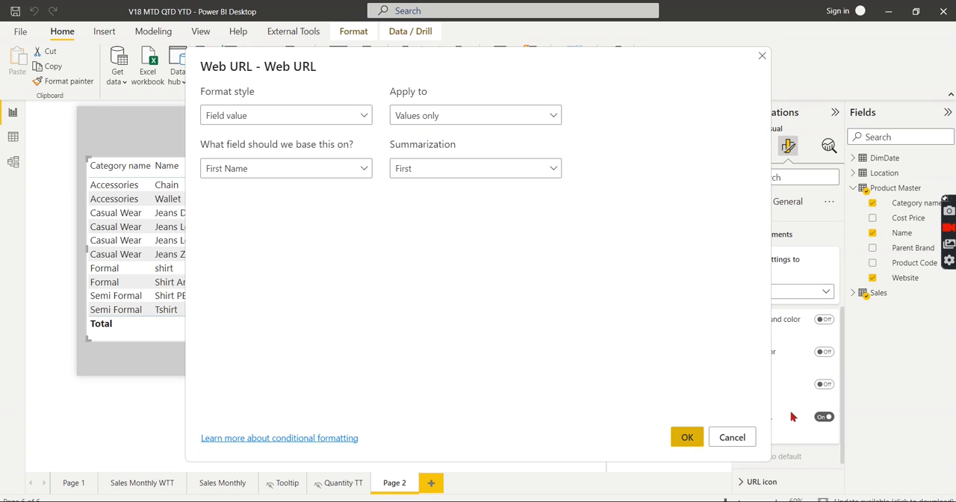
{"action": "left_click", "coordinate": [287, 168]}
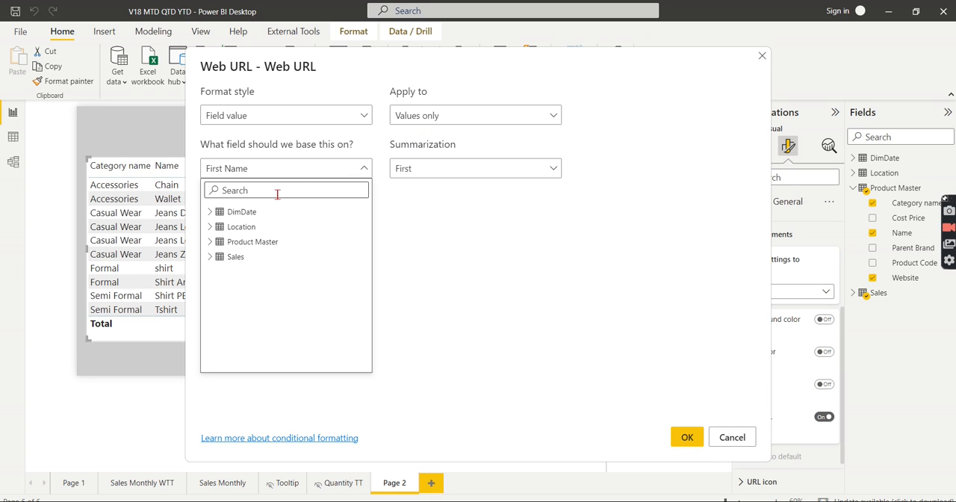
{"action": "type", "text": "web"}
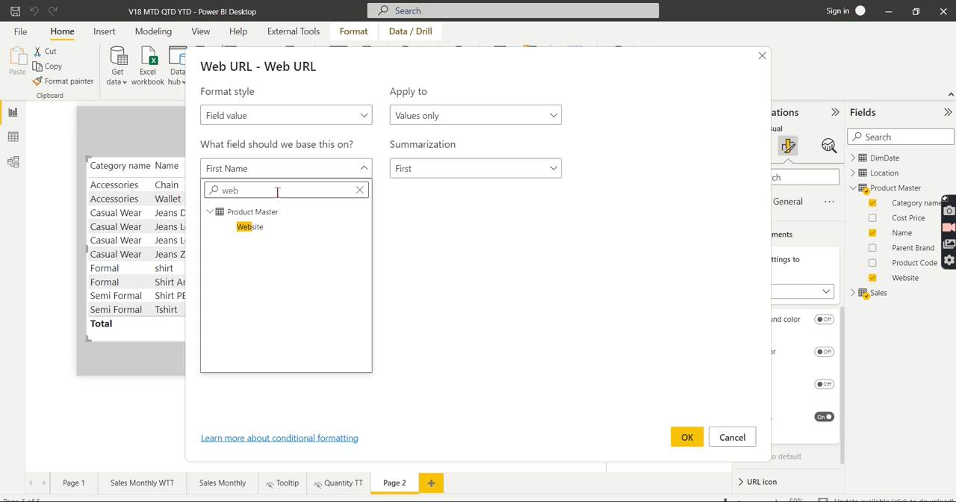
{"action": "left_click", "coordinate": [687, 436]}
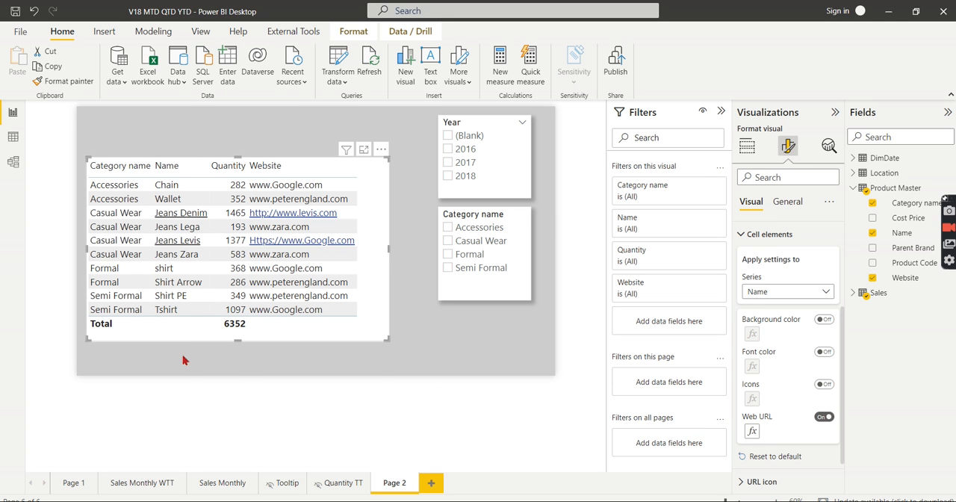
{"action": "mouse_move", "coordinate": [177, 241]}
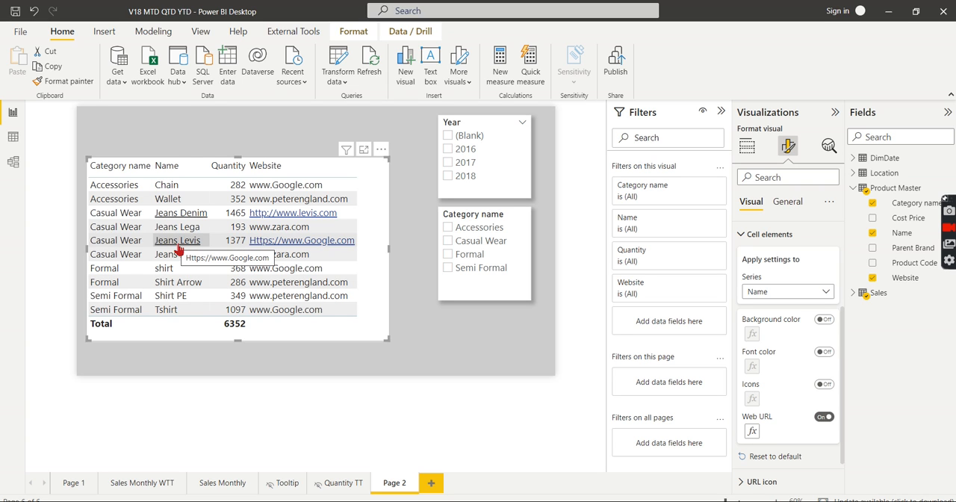
{"action": "mouse_move", "coordinate": [197, 220]}
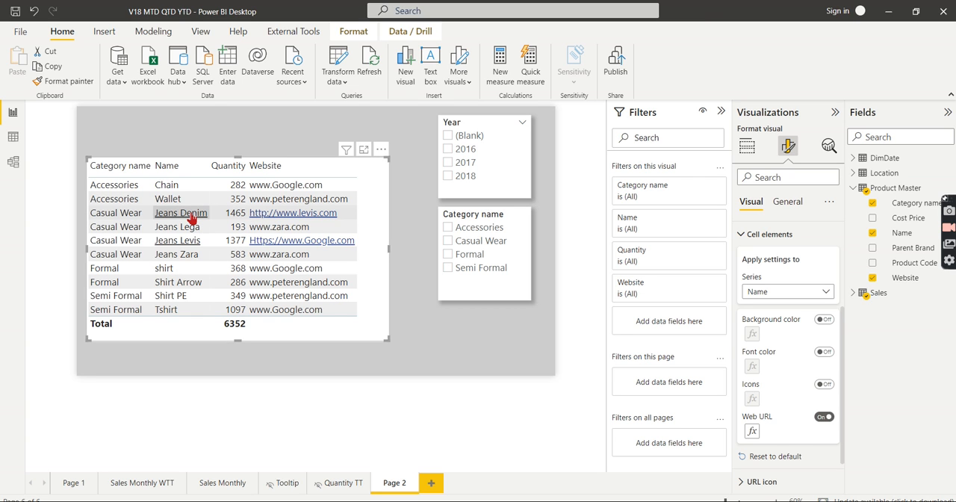
{"action": "left_click", "coordinate": [293, 213]}
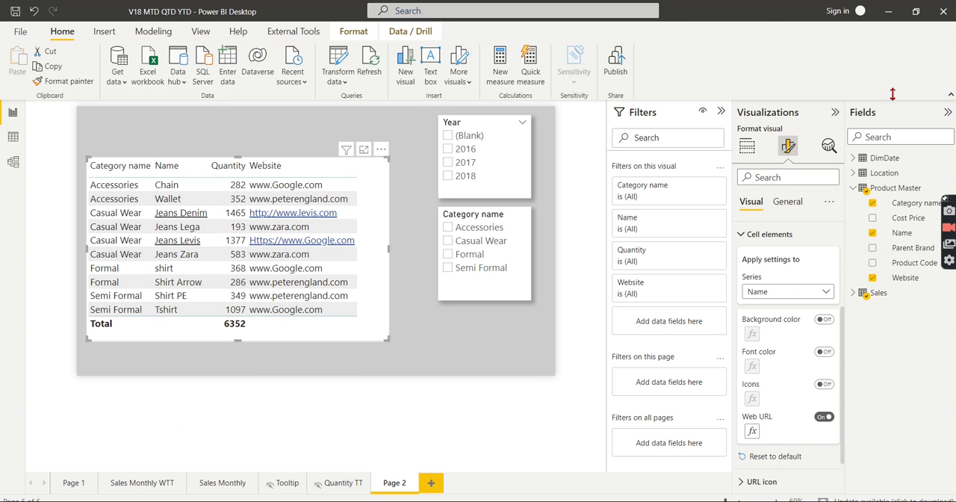
{"action": "mouse_move", "coordinate": [466, 357]}
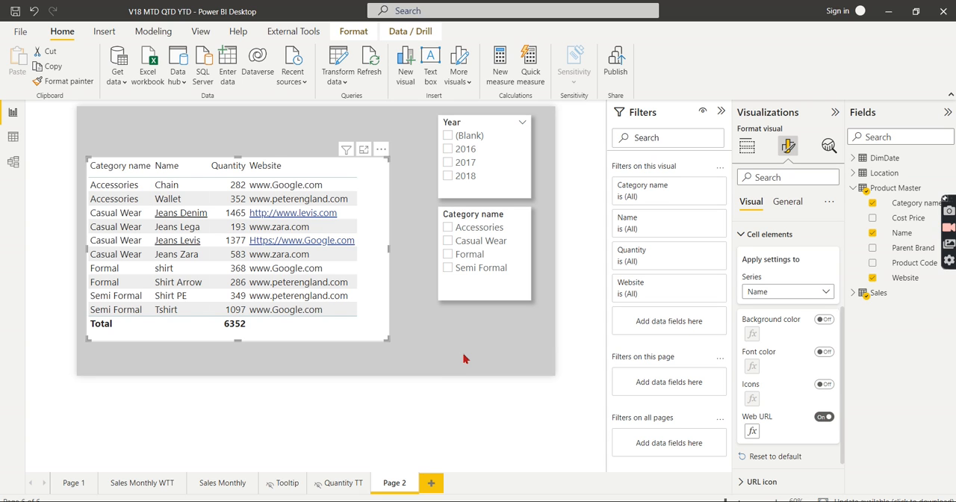